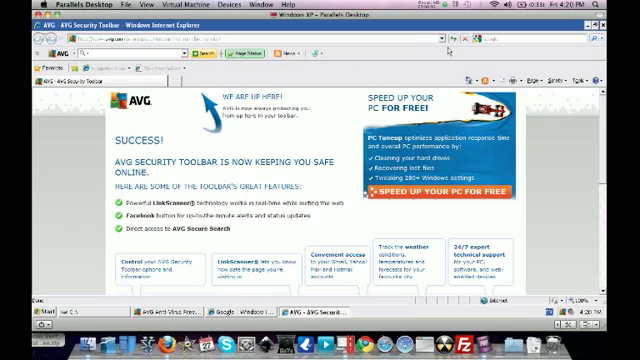
{"action": "mouse_move", "coordinate": [308, 188]}
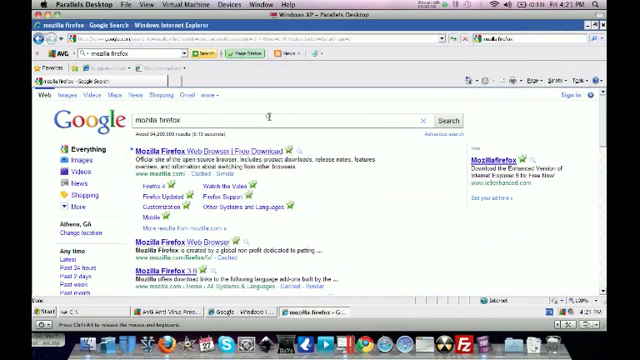
- Search Google for 'google chrome', then begin a new query for Mozilla add-ons
{"action": "type", "text": "google chrome"}
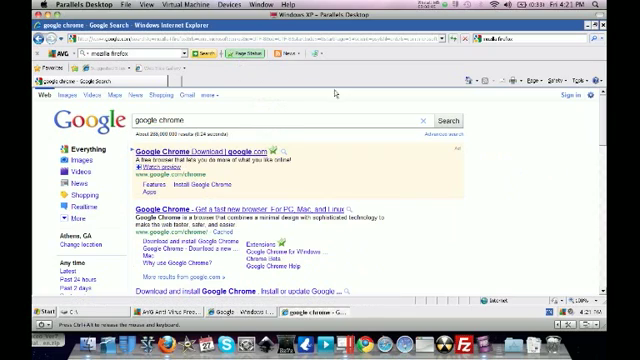
{"action": "mouse_move", "coordinate": [288, 248]}
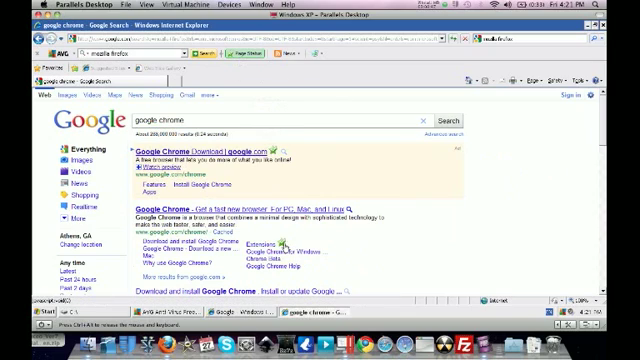
{"action": "scroll", "scroll_direction": "down", "scroll_amount": 3}
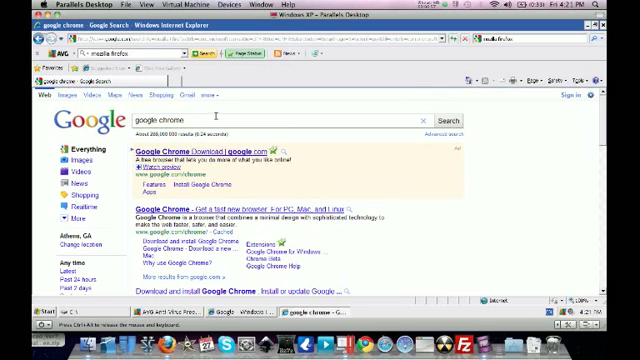
{"action": "type", "text": "me"}
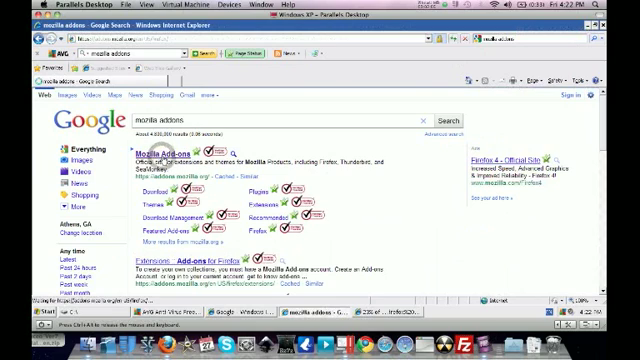
- Go to the Mozilla Add-ons site from the results and browse its featured add-ons
{"action": "left_click", "coordinate": [168, 162]}
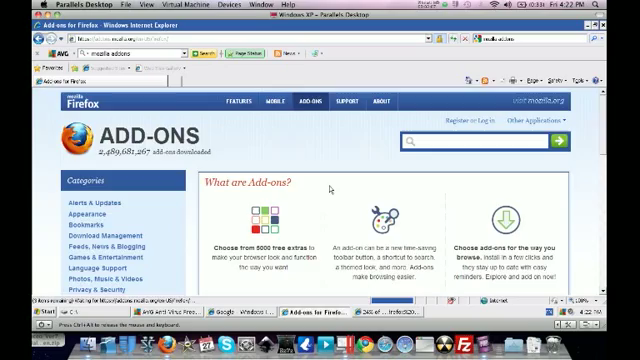
{"action": "scroll", "scroll_direction": "down", "scroll_amount": 3}
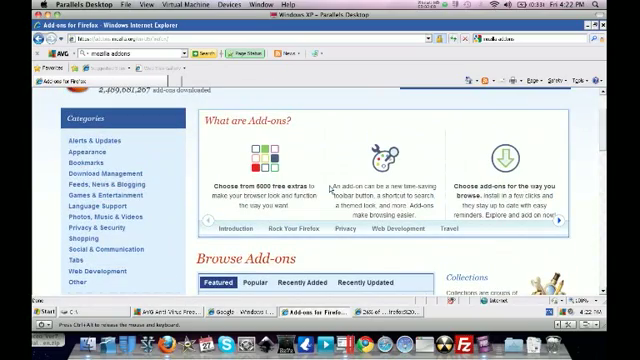
{"action": "scroll", "scroll_direction": "down", "scroll_amount": 3}
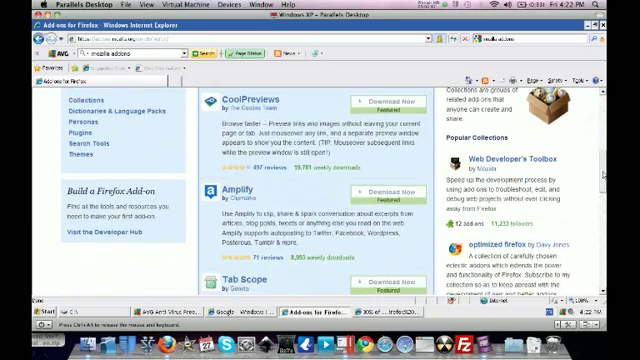
{"action": "scroll", "scroll_direction": "down", "scroll_amount": 3}
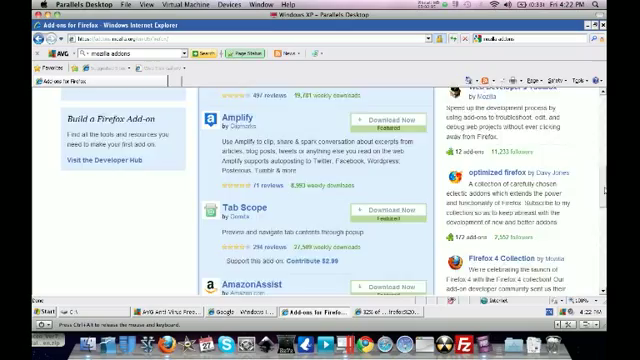
{"action": "scroll", "scroll_direction": "down", "scroll_amount": 3}
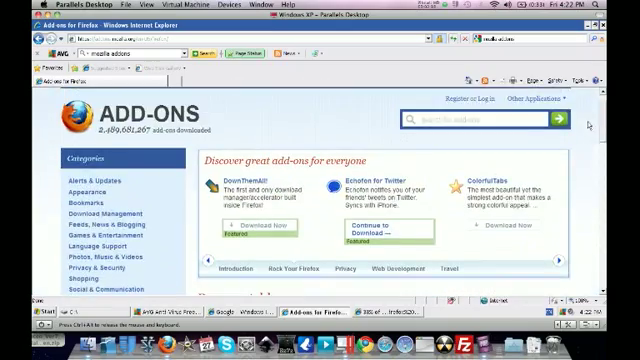
{"action": "scroll", "scroll_direction": "down", "scroll_amount": 3}
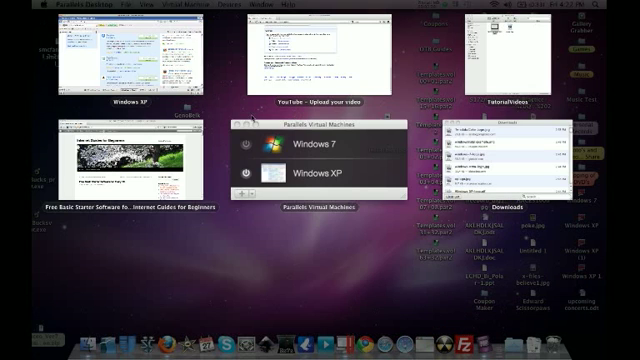
- Switch from the Spaces overview to the Windows XP virtual machine desktop
{"action": "left_click", "coordinate": [130, 60]}
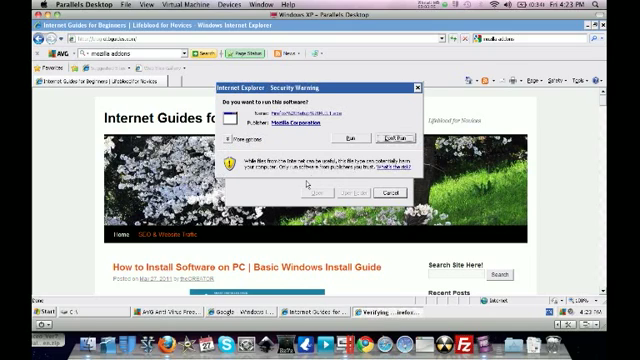
- Run the downloaded Firefox Setup file from the Security Warning so extraction begins
{"action": "left_click", "coordinate": [348, 138]}
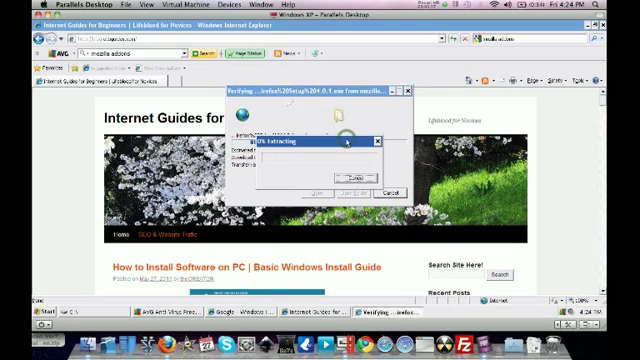